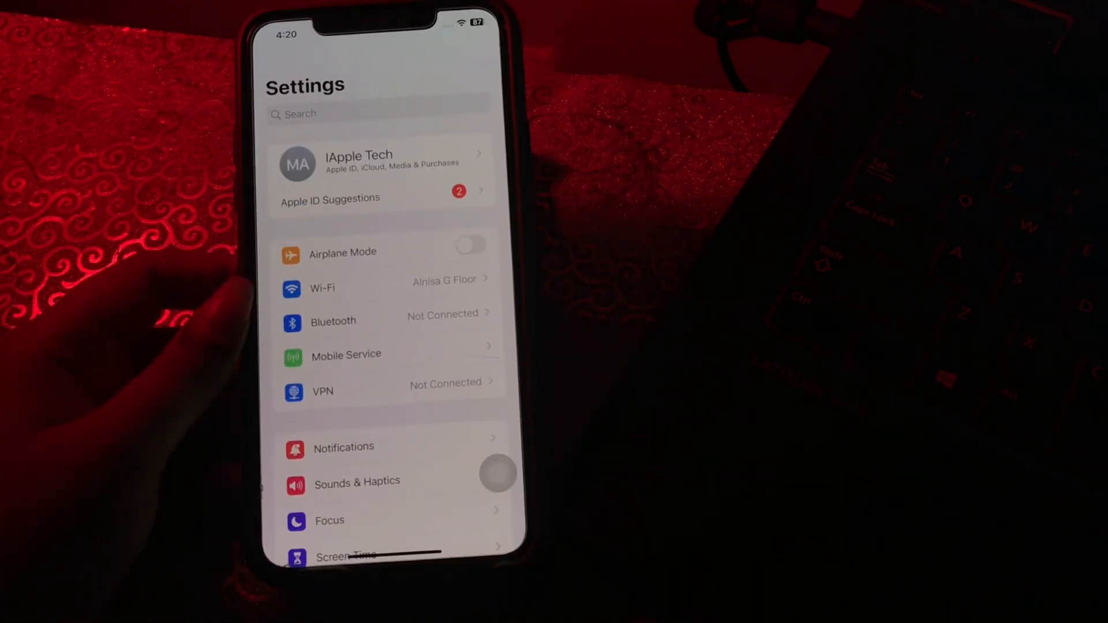
# Step: Scroll the Settings list and open the Battery page before returning home
pyautogui.scroll(-3)
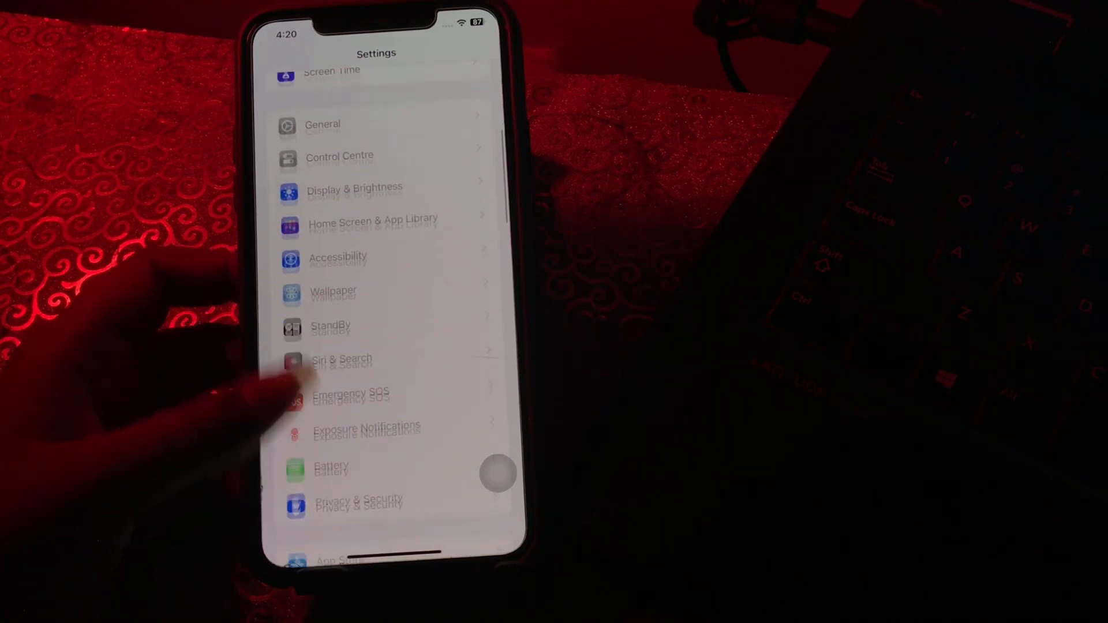
pyautogui.click(331, 469)
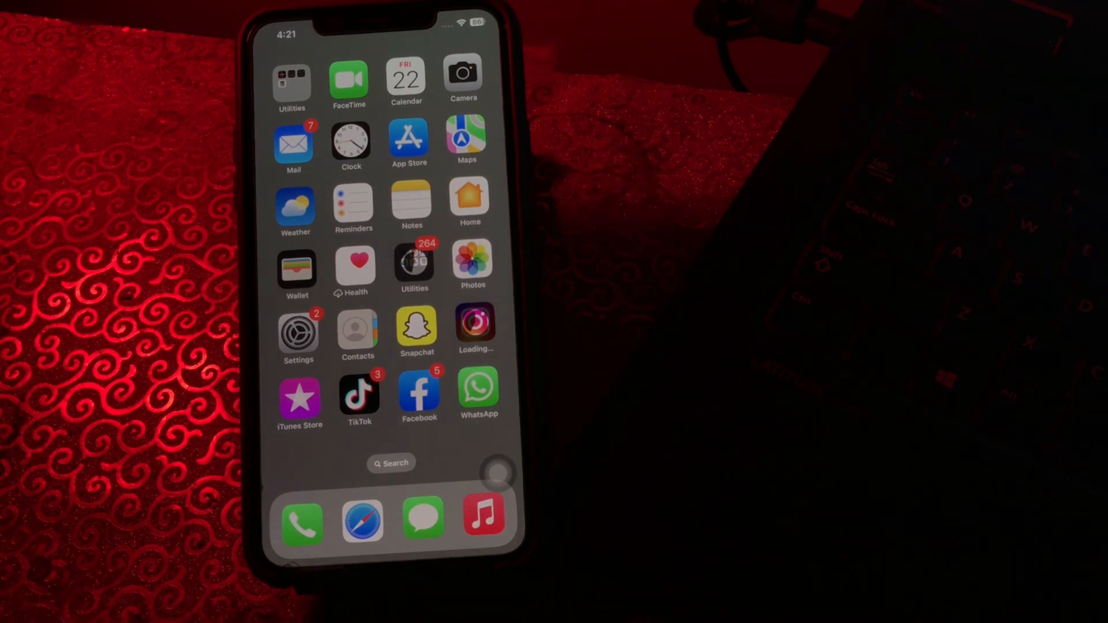
pyautogui.click(297, 333)
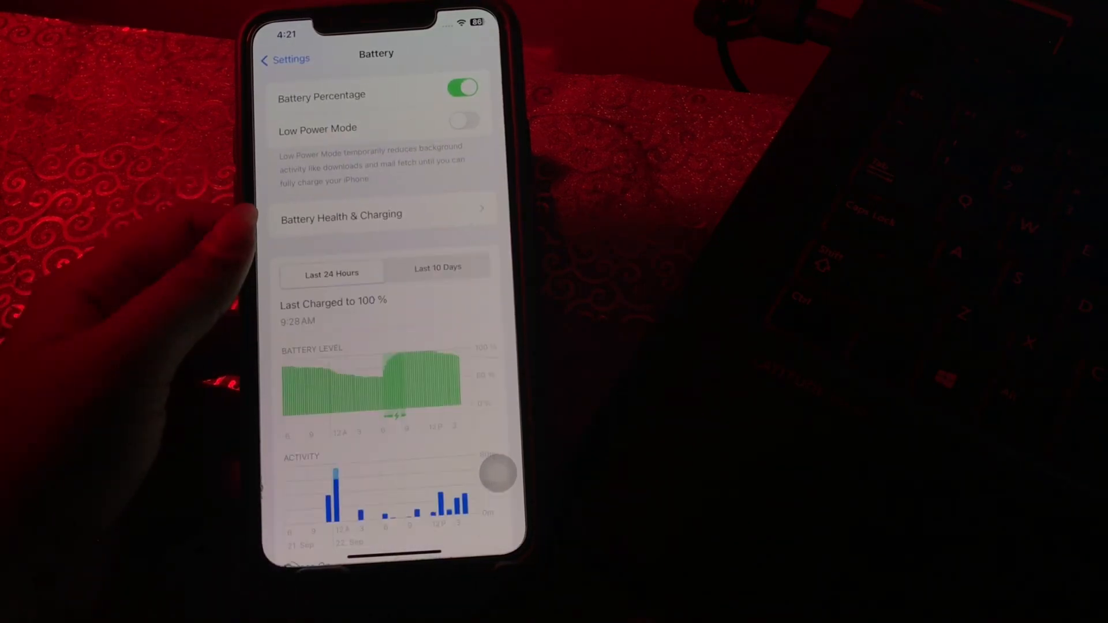
pyautogui.click(341, 216)
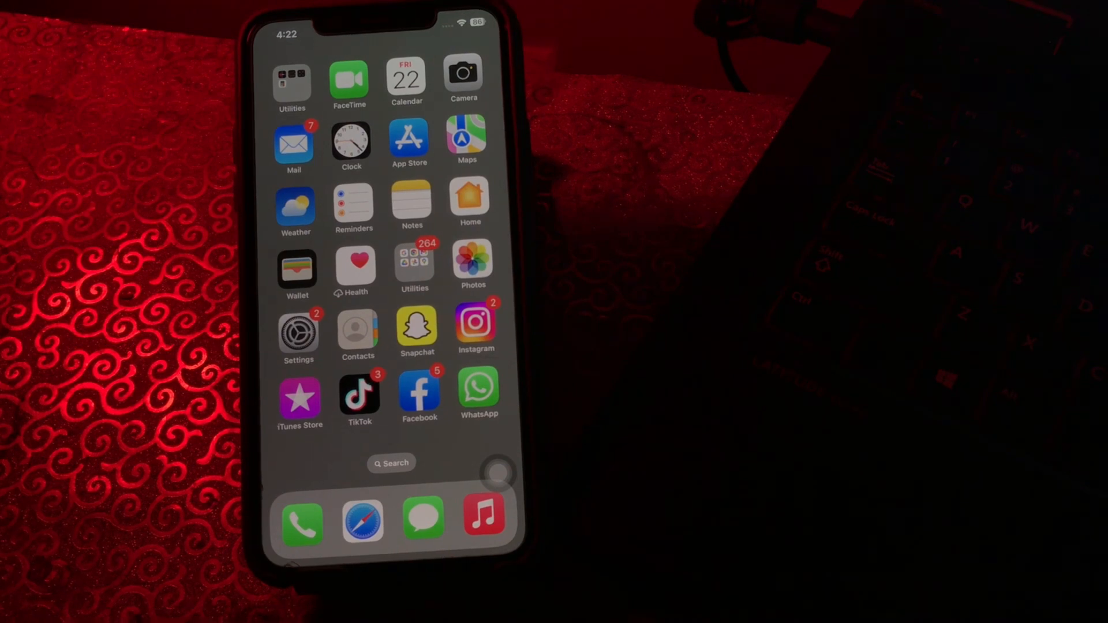
# Step: Under General > Background App Refresh, choose Off so apps stop refreshing in the background
pyautogui.click(298, 333)
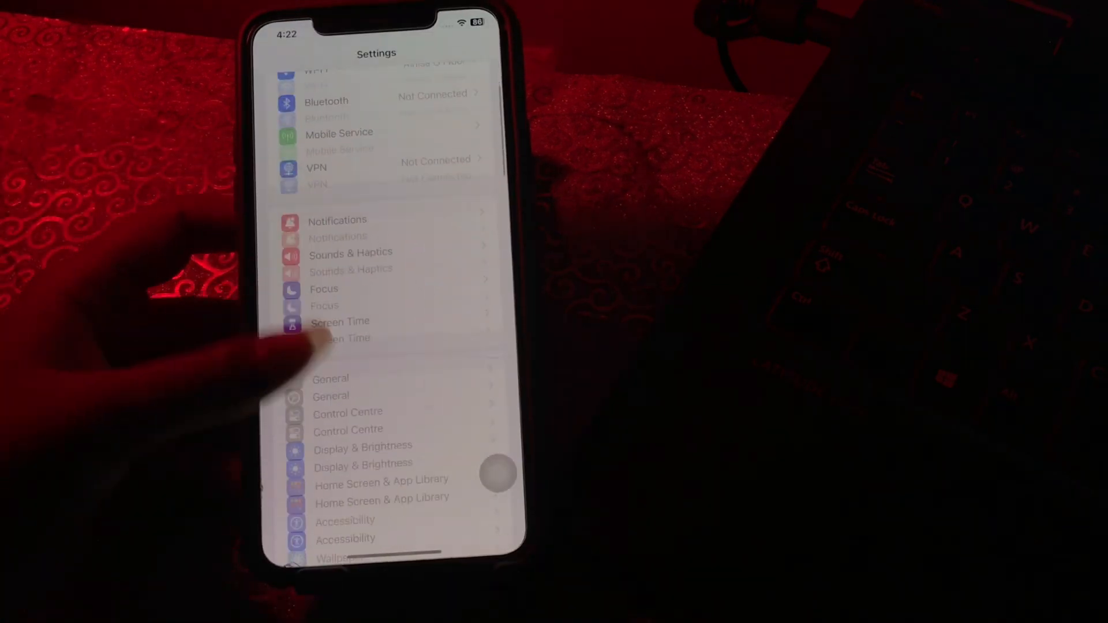
pyautogui.click(348, 412)
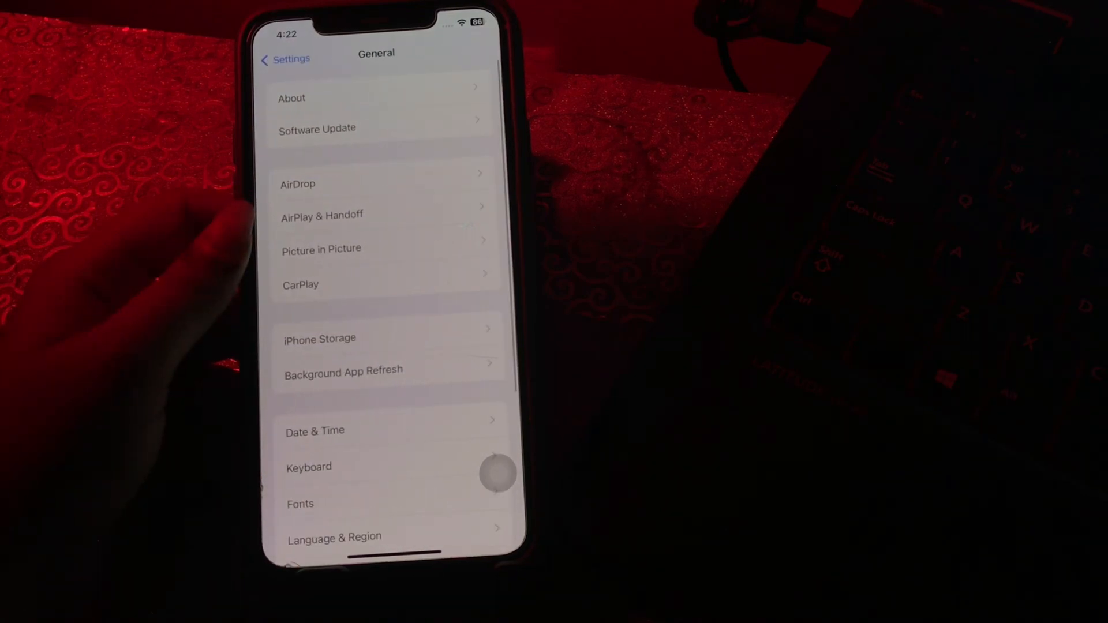
pyautogui.click(344, 371)
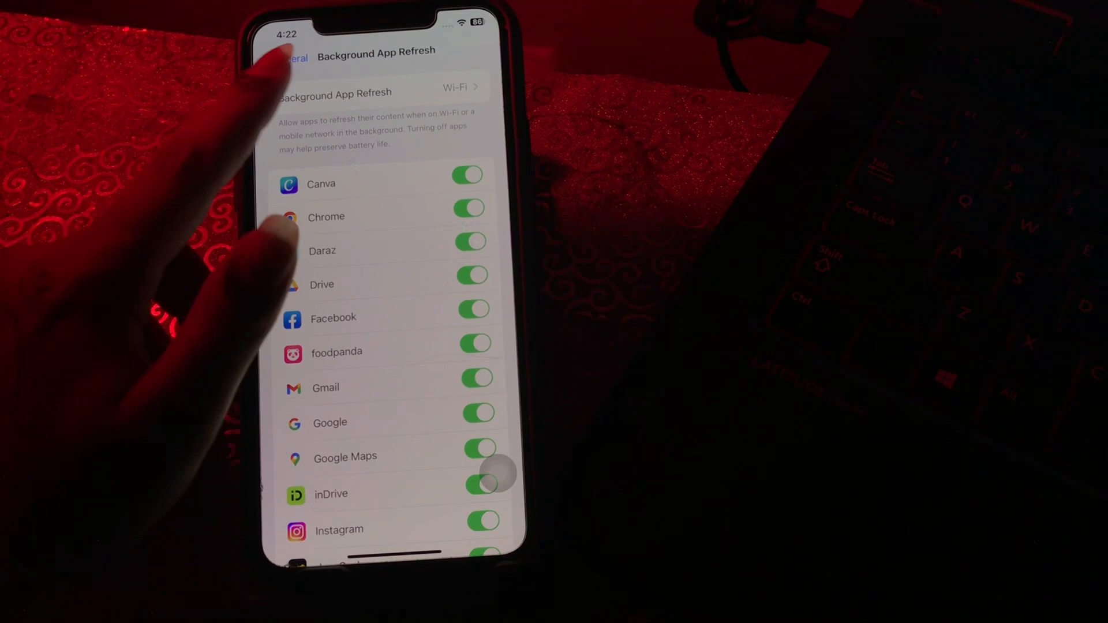
pyautogui.click(457, 87)
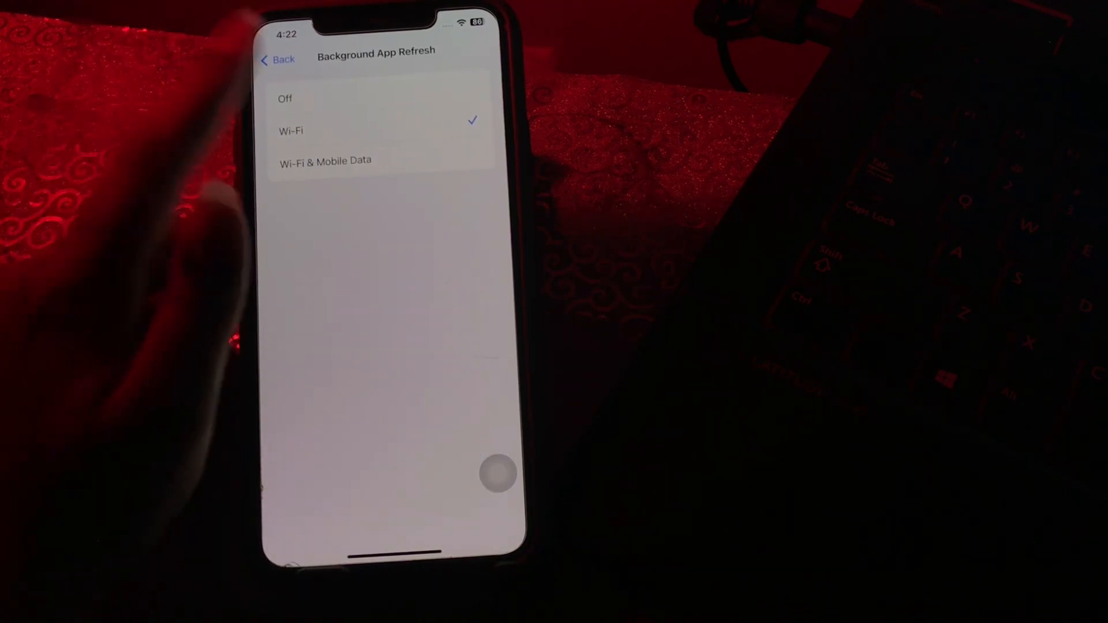
pyautogui.click(285, 99)
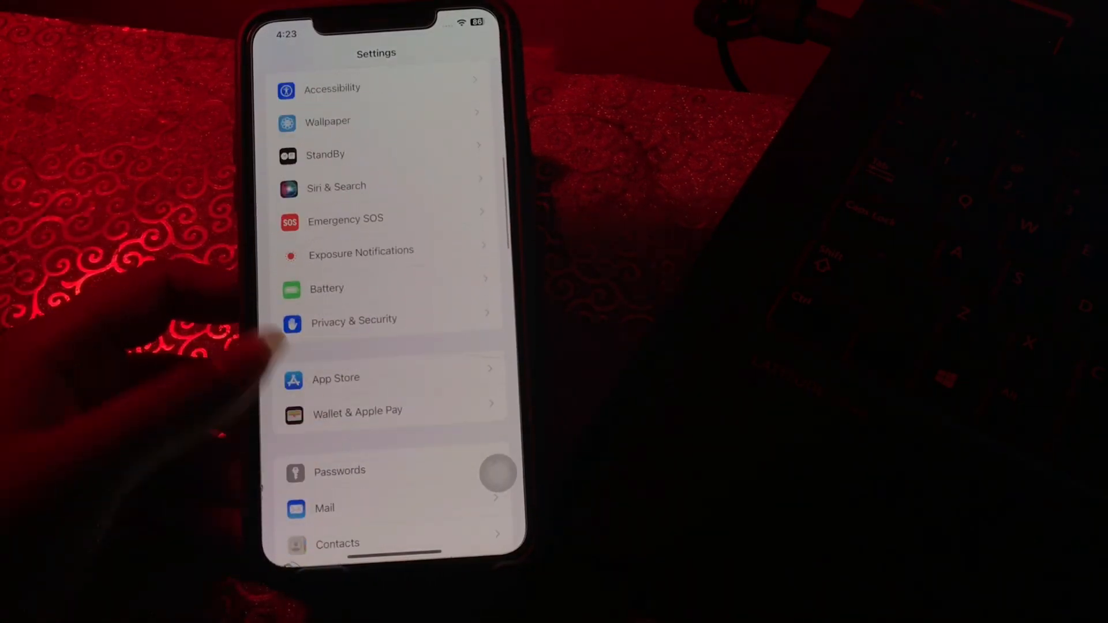
# Step: On the Battery page, switch the Low Power Mode toggle on
pyautogui.click(327, 289)
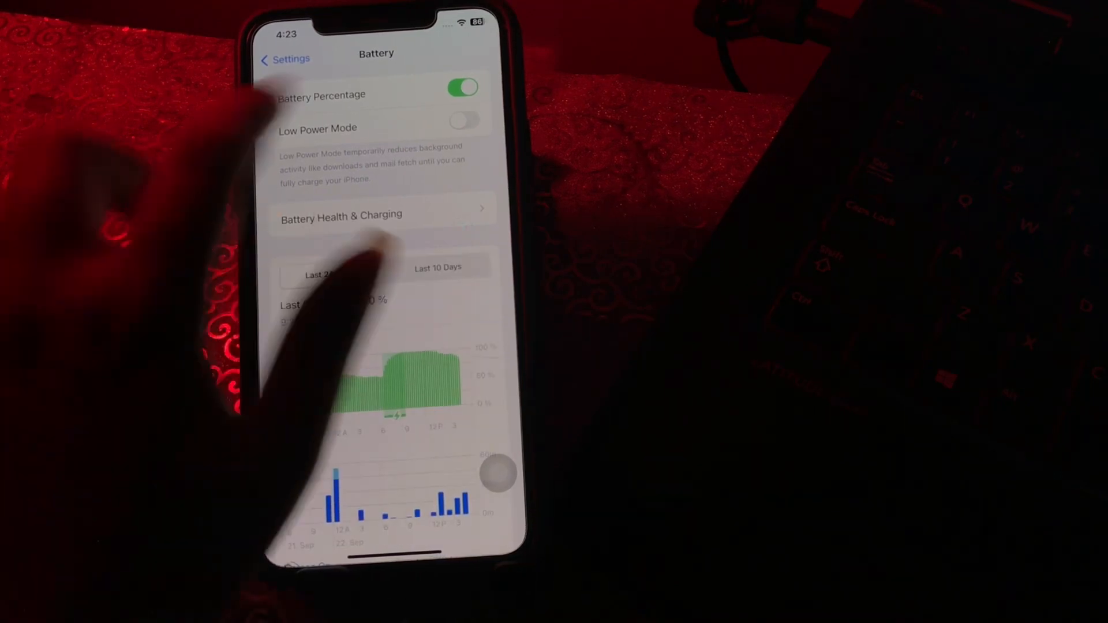
pyautogui.click(463, 120)
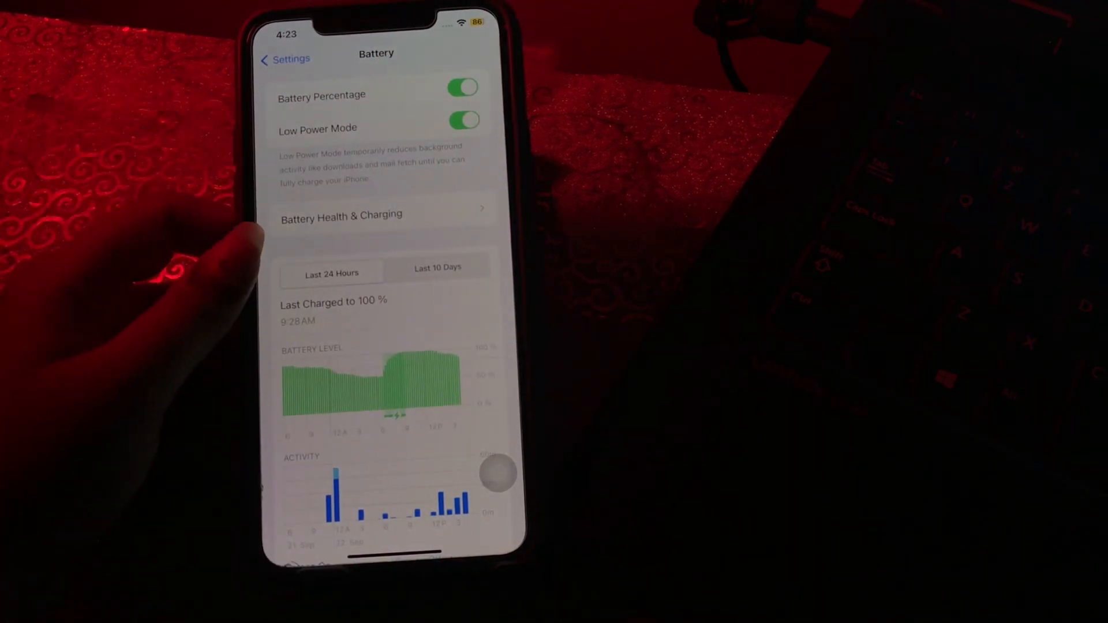